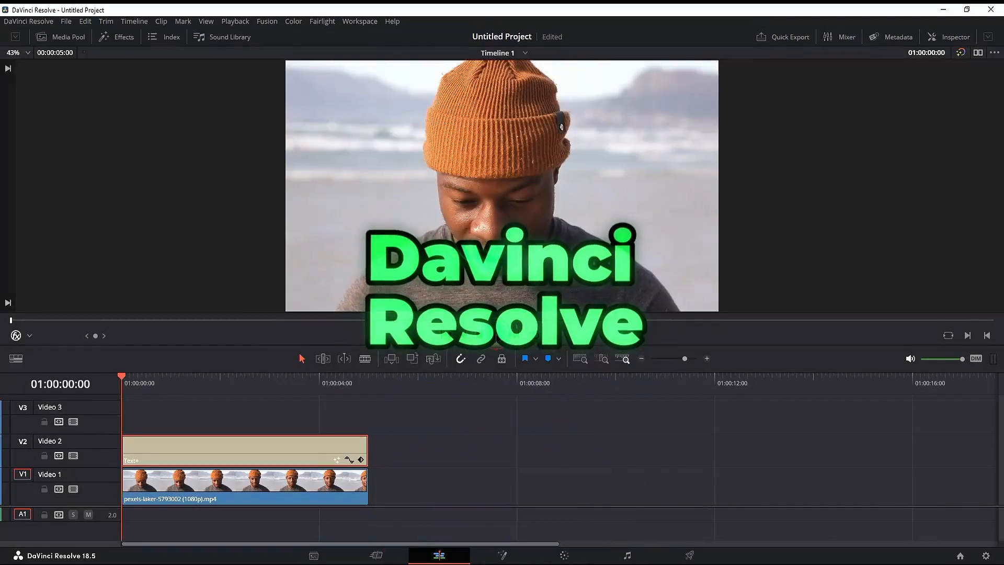
Play back the red title over the man's clip, then stop playback
left_click(496, 336)
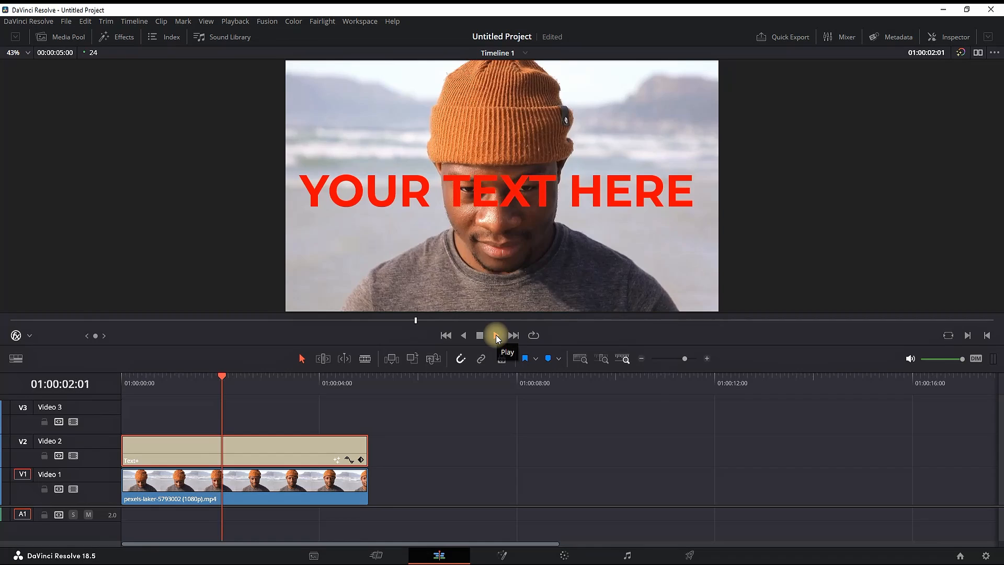
left_click(496, 335)
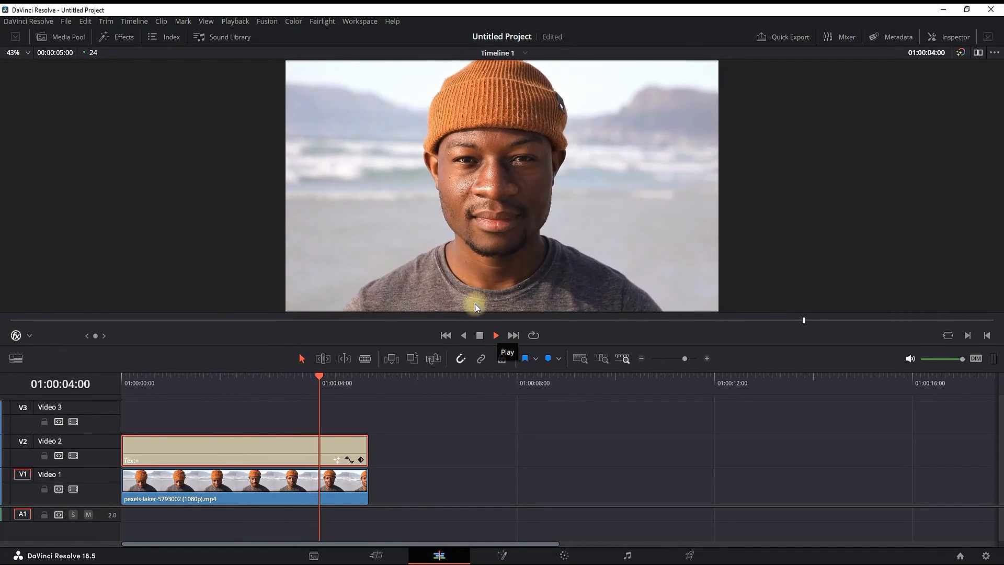
left_click(495, 334)
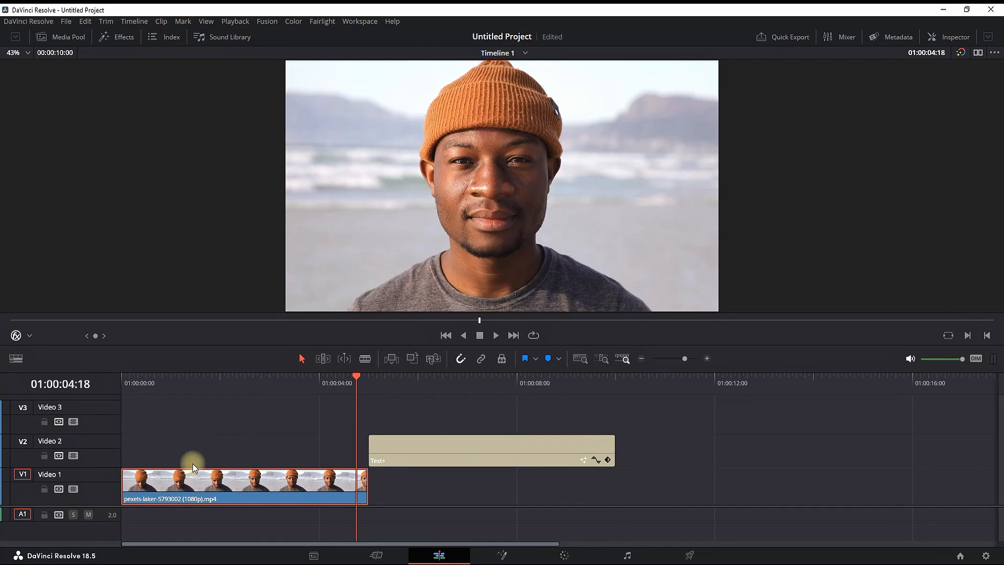
Duplicate the man's clip onto Video 2, then move the copy up to Video 3
left_click_drag(195, 483, 195, 448)
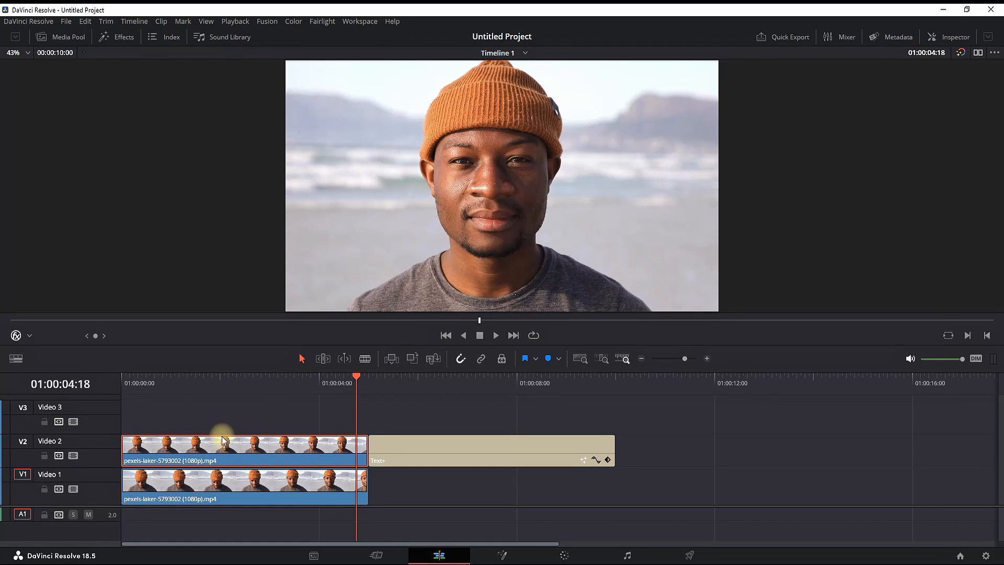
left_click_drag(225, 447, 224, 413)
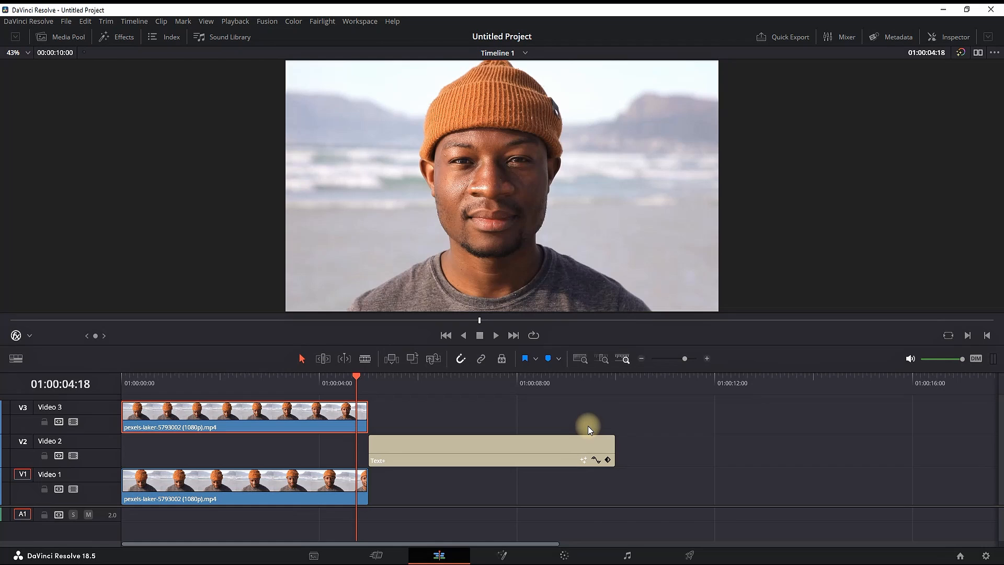
left_click(60, 37)
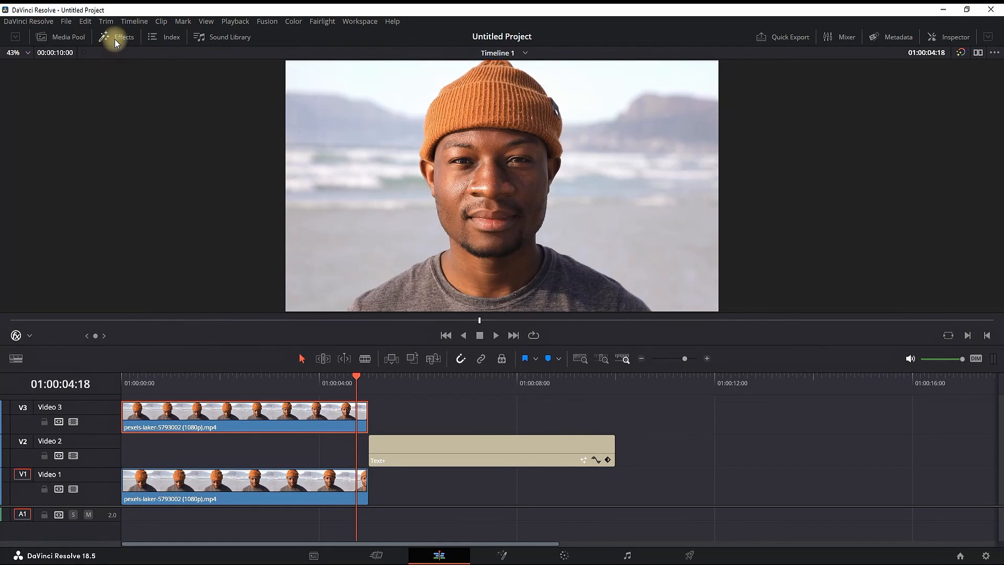
Search effects for '3d', drop 3D Keyer onto the Video 3 copy, and select it
left_click(117, 36)
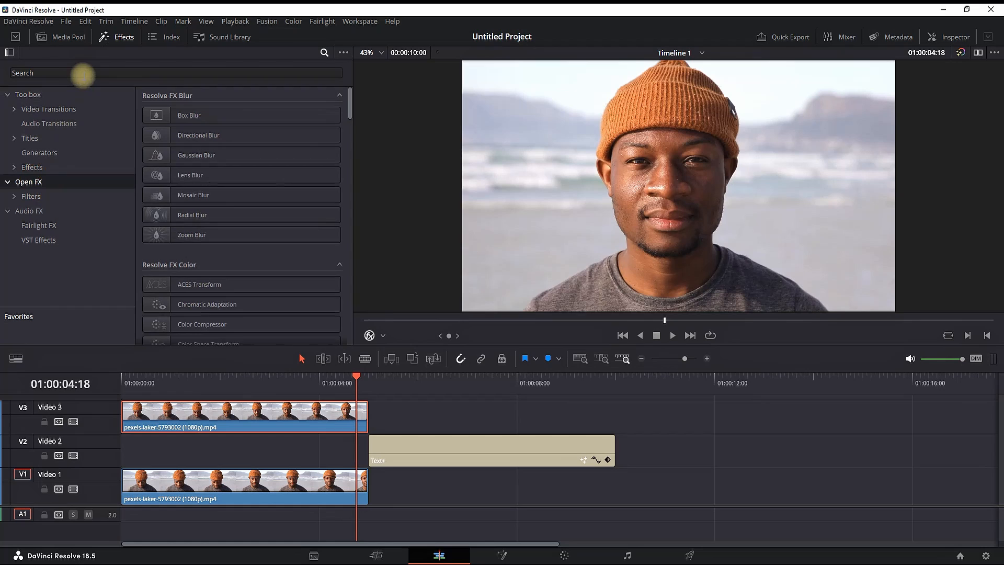
type("3d")
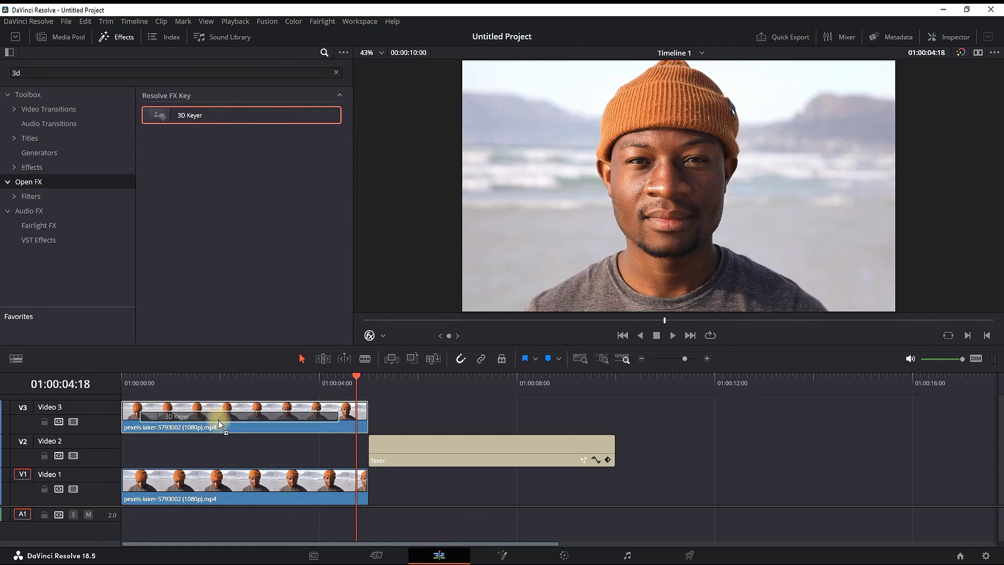
left_click_drag(189, 115, 243, 416)
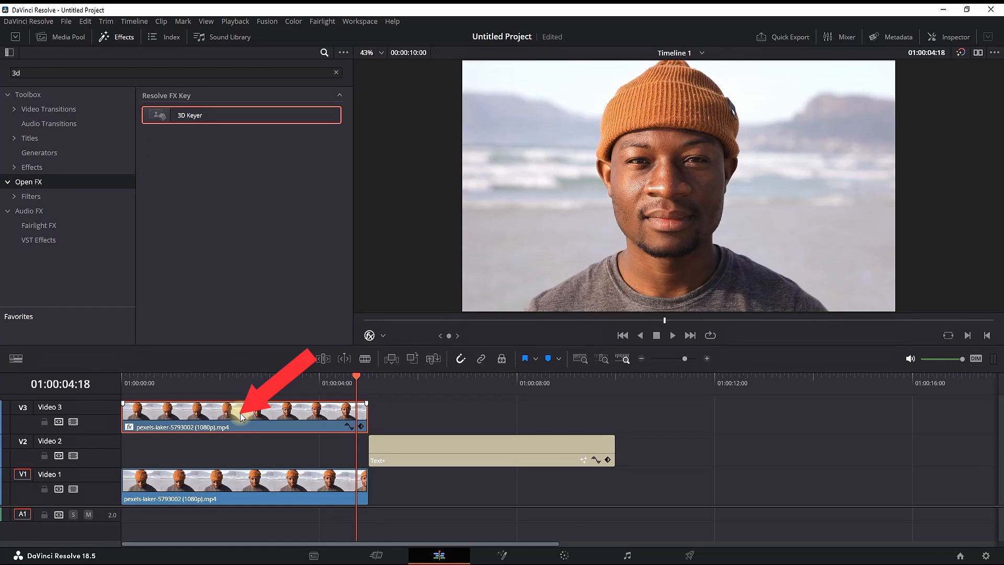
left_click(383, 335)
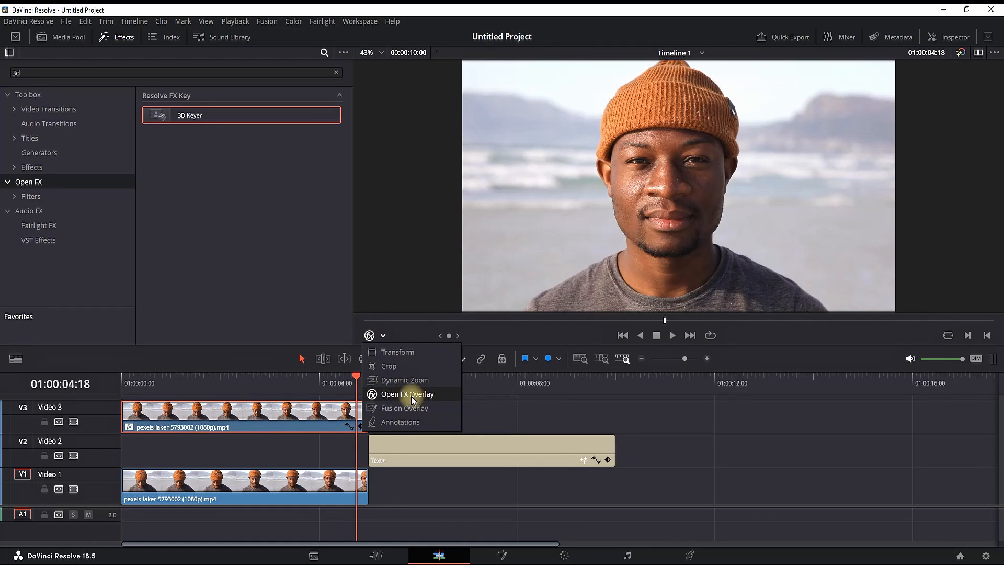
Show the keyer overlay and stroke across the beach background to sample it
left_click(407, 393)
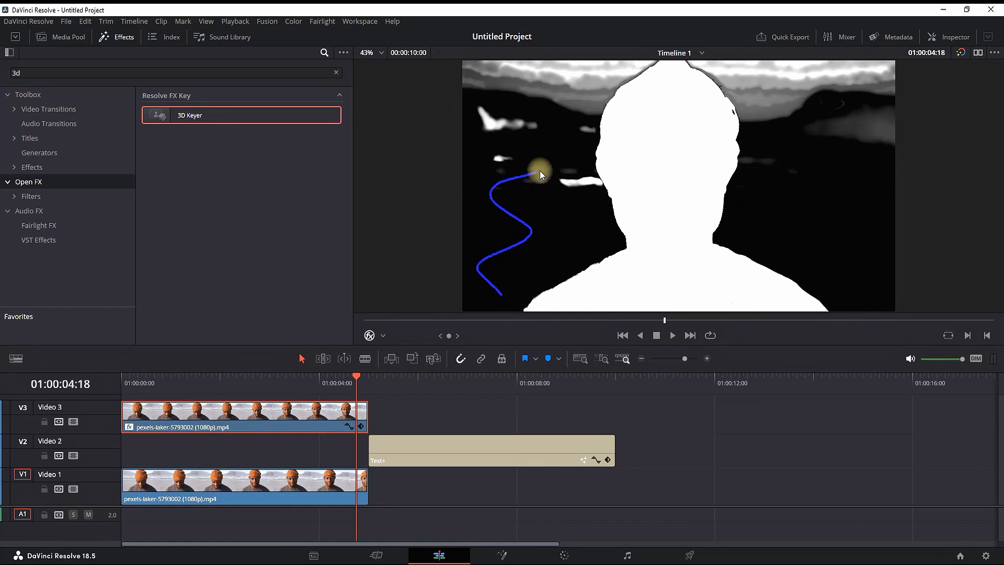
left_click_drag(541, 173, 633, 42)
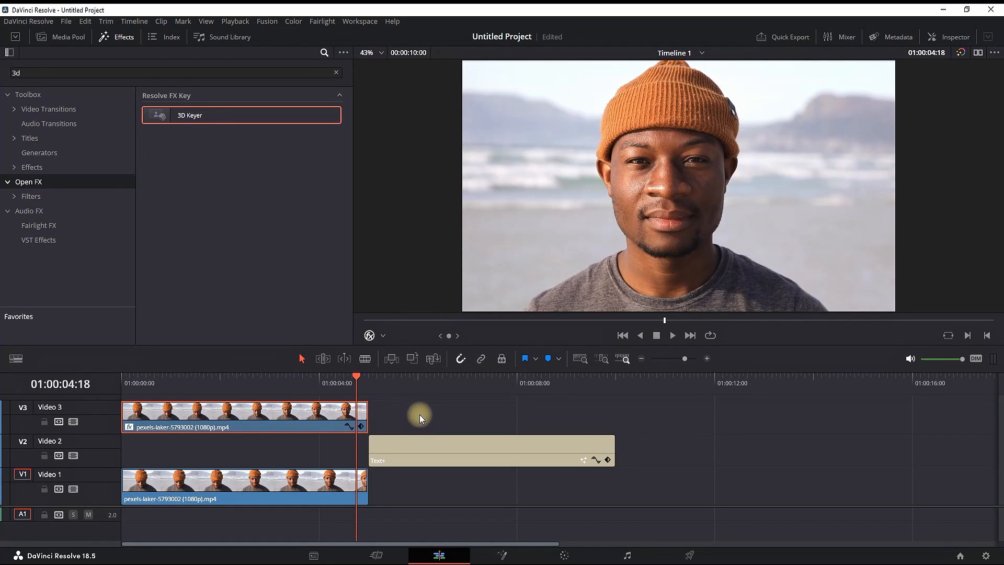
Hide Video 1 to check the key, then play back the title behind the man
left_click(72, 488)
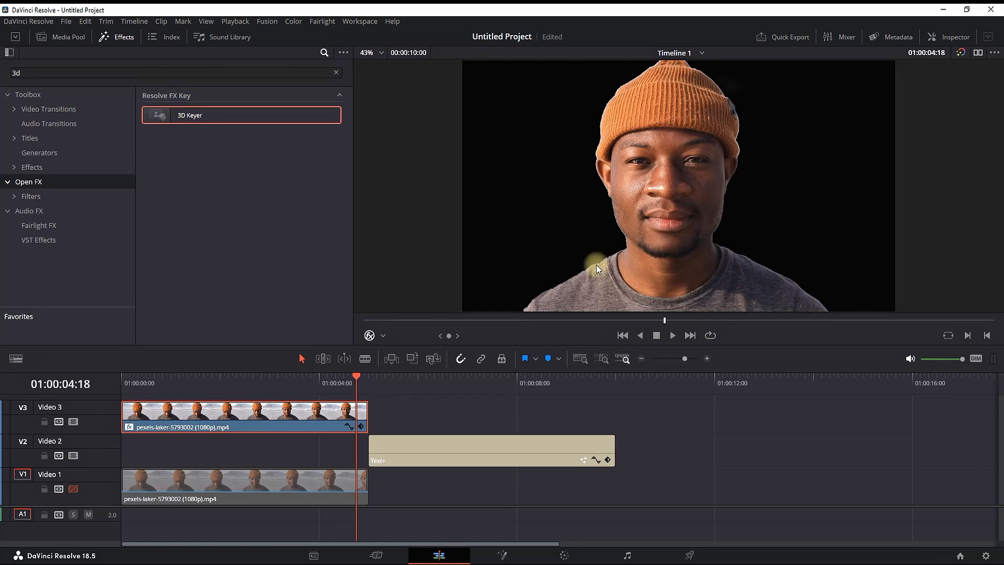
key("space")
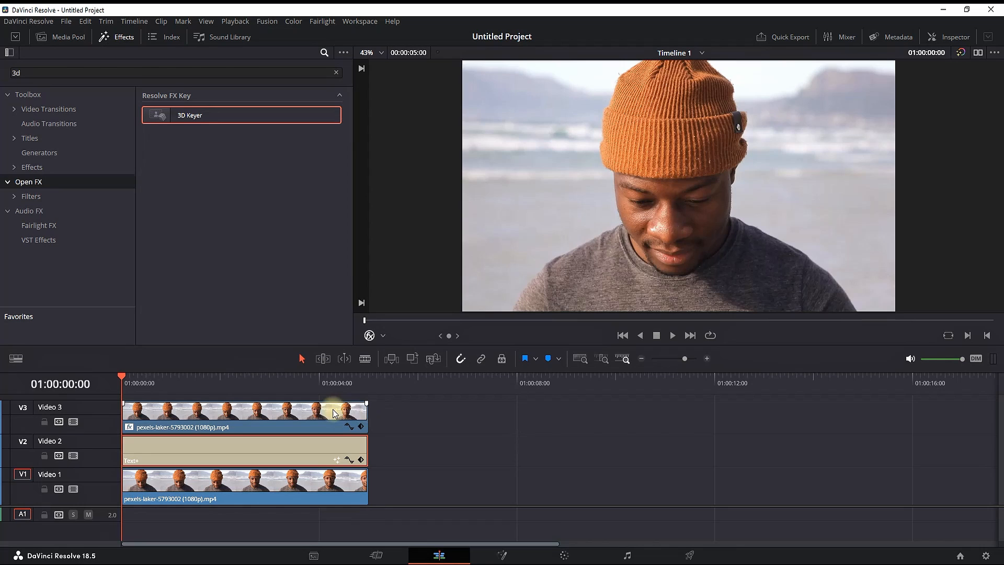
left_click(671, 335)
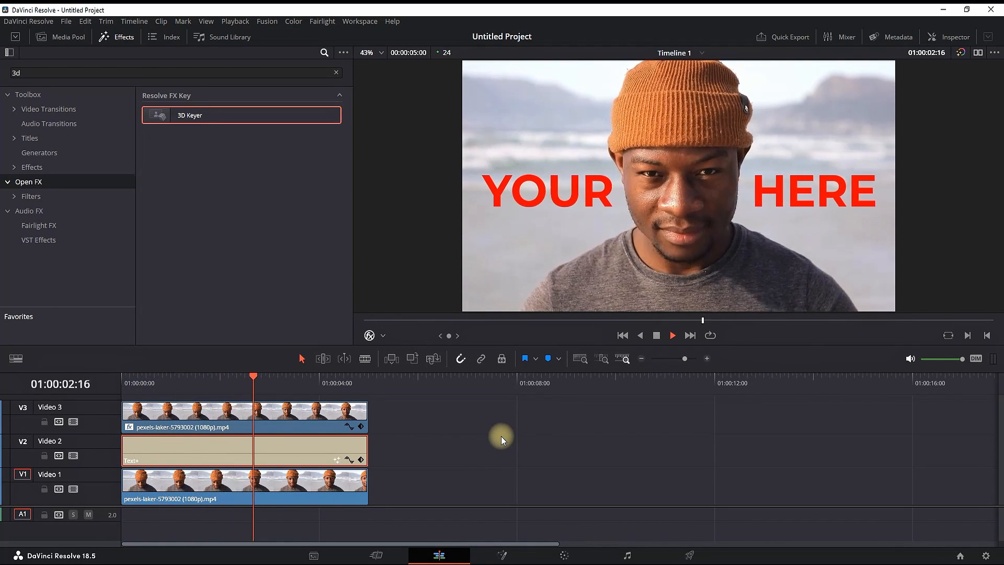